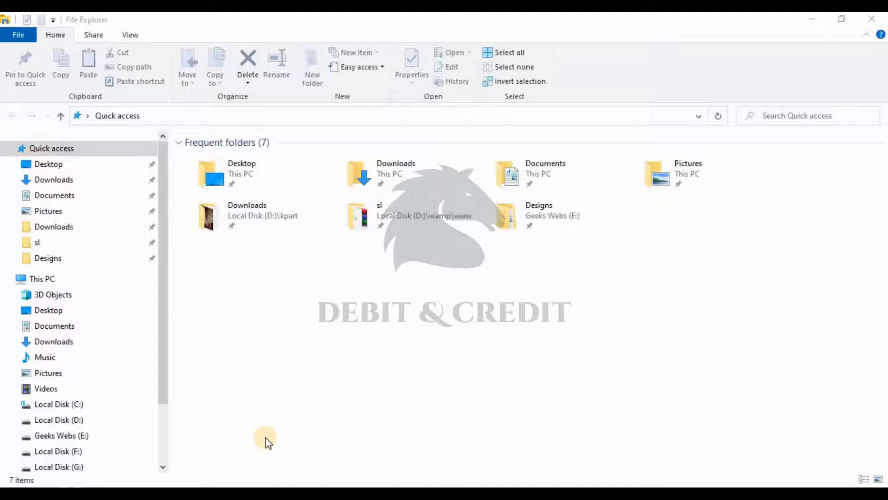
mouse_move(411, 170)
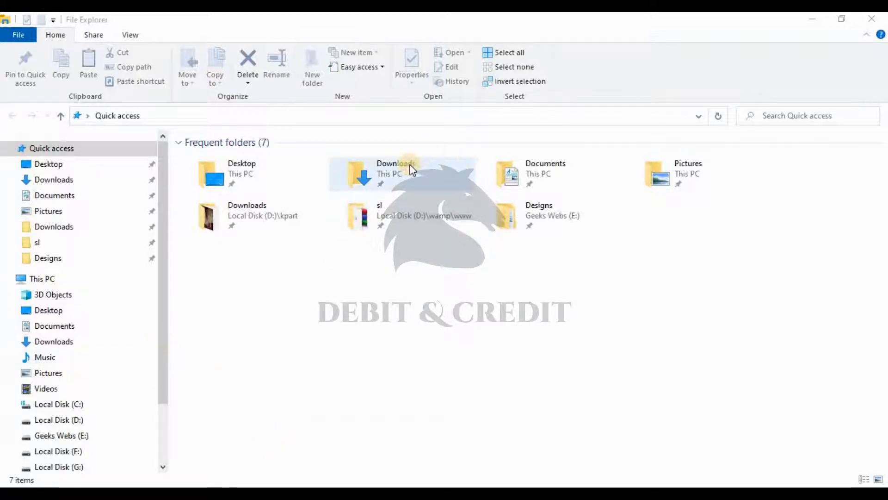
Step: Open the Downloads folder containing ledgerstockreplacement.tcp from Quick access
double_click(399, 174)
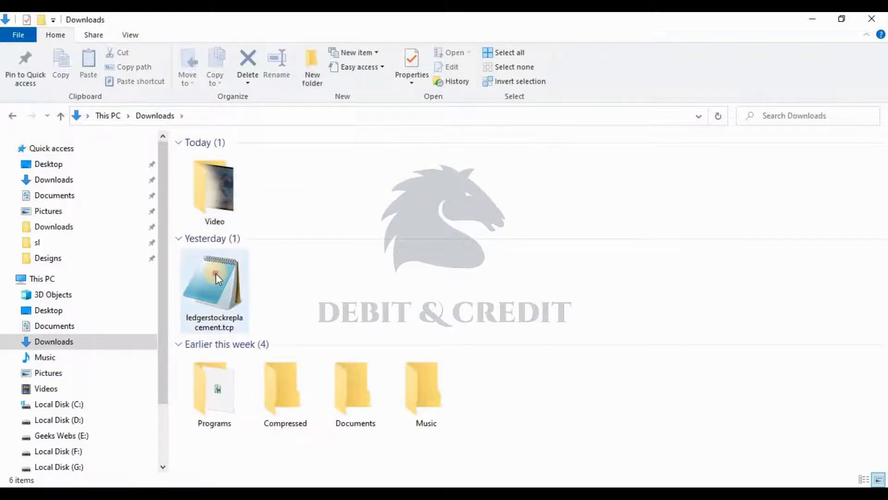
Step: Check the Properties of ledgerstockreplacement.tcp — a TCP file in the Downloads folder
right_click(214, 289)
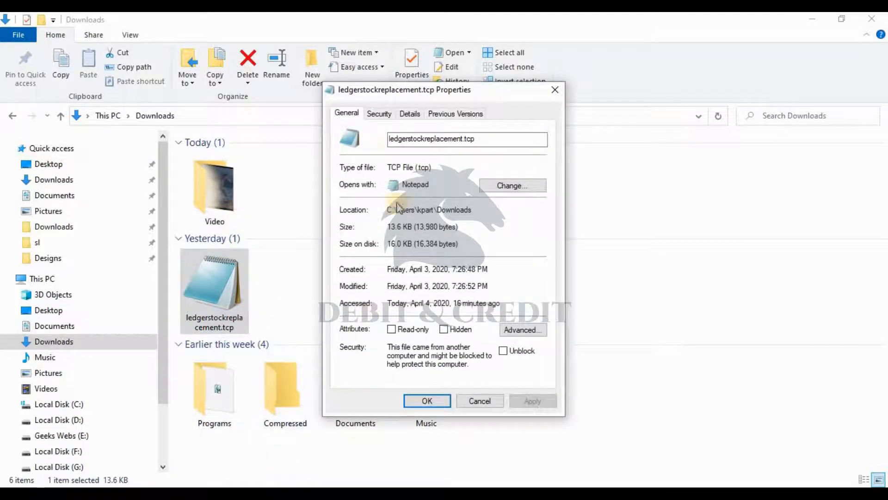
left_click(378, 113)
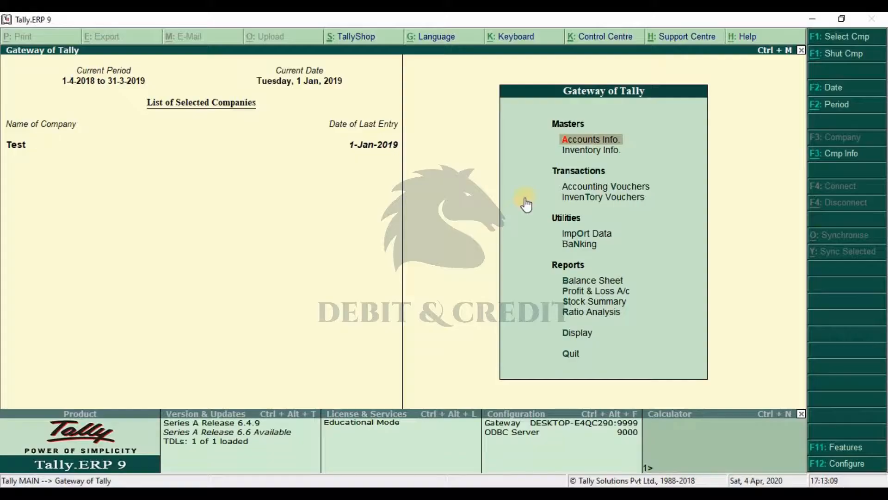
mouse_move(280, 408)
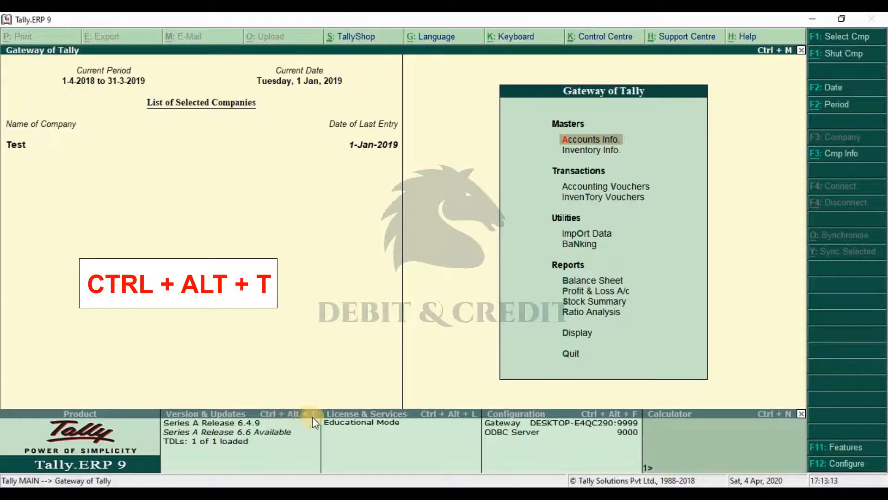
mouse_move(379, 362)
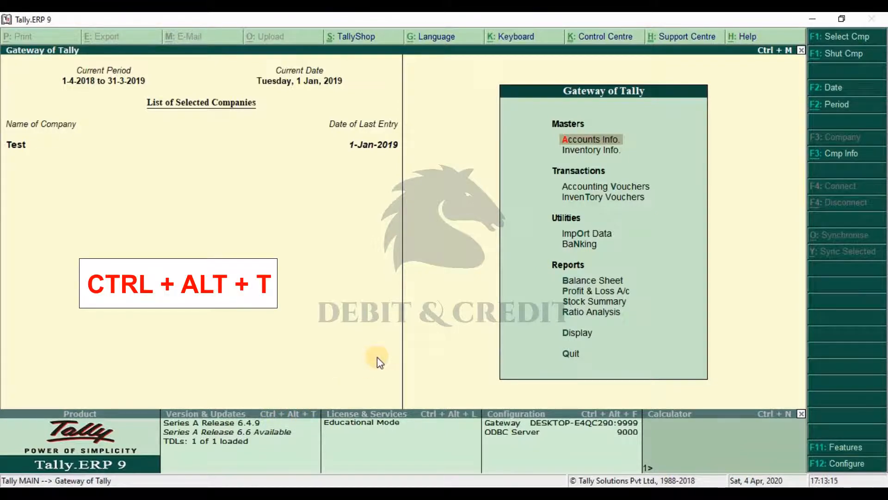
Step: Show Product & Features listing ledgerstockreplacement.tcp under TDL Files/Add-ons via Ctrl+Alt+T
key("ctrl+alt+t")
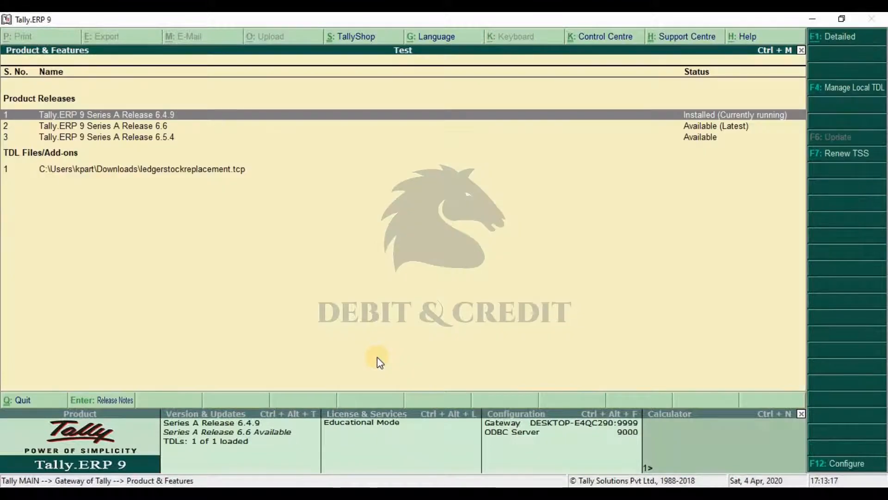
key("F4")
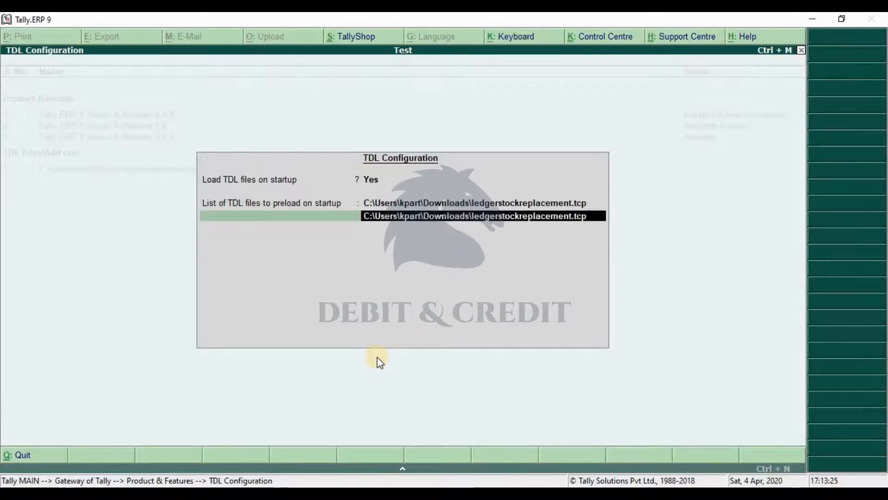
key("enter")
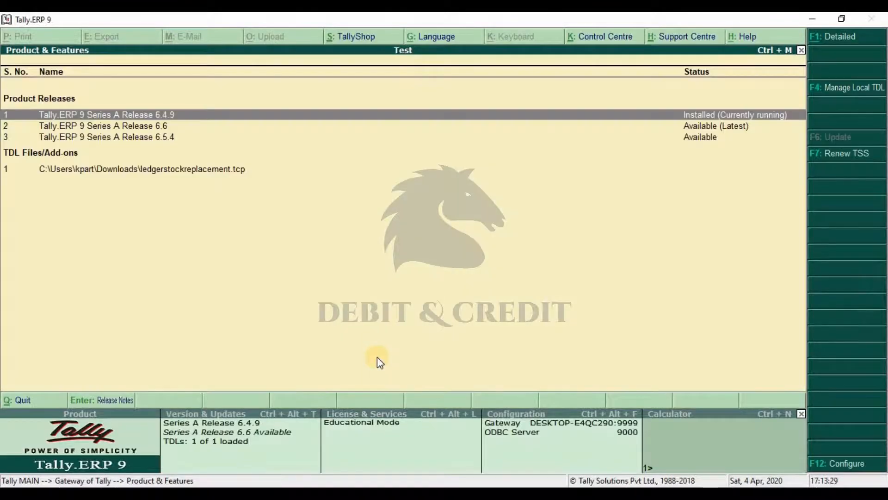
mouse_move(244, 430)
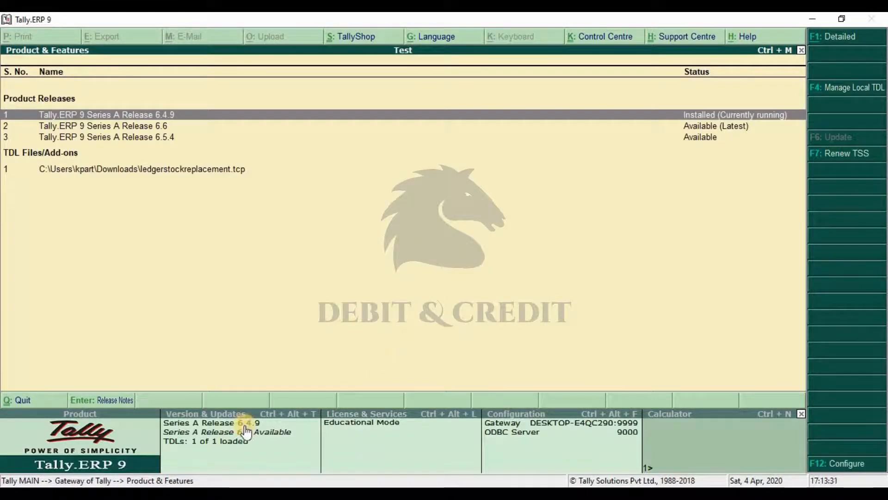
mouse_move(248, 448)
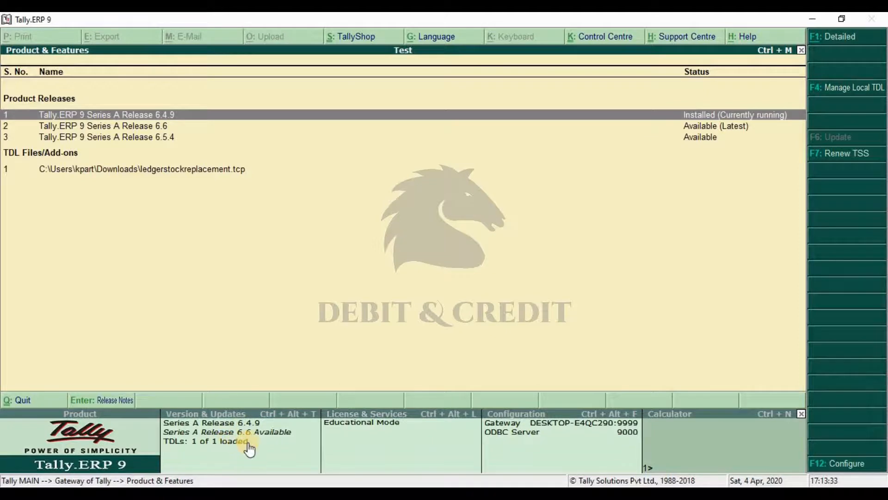
mouse_move(256, 326)
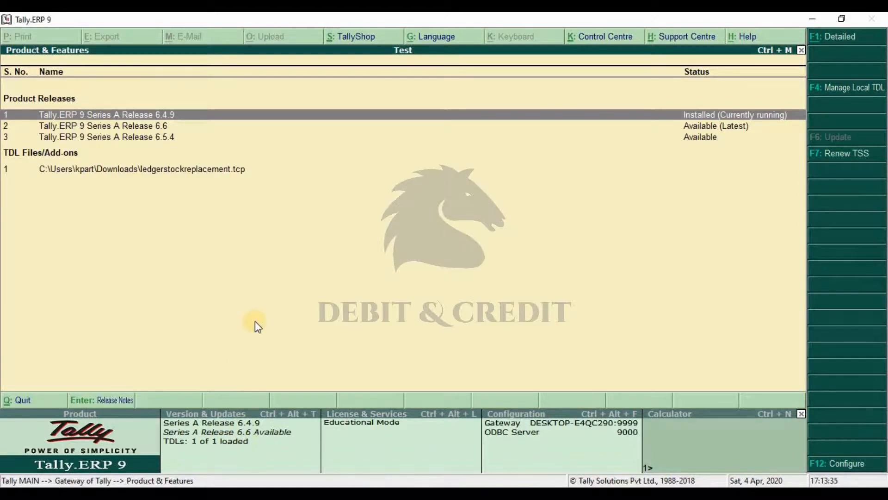